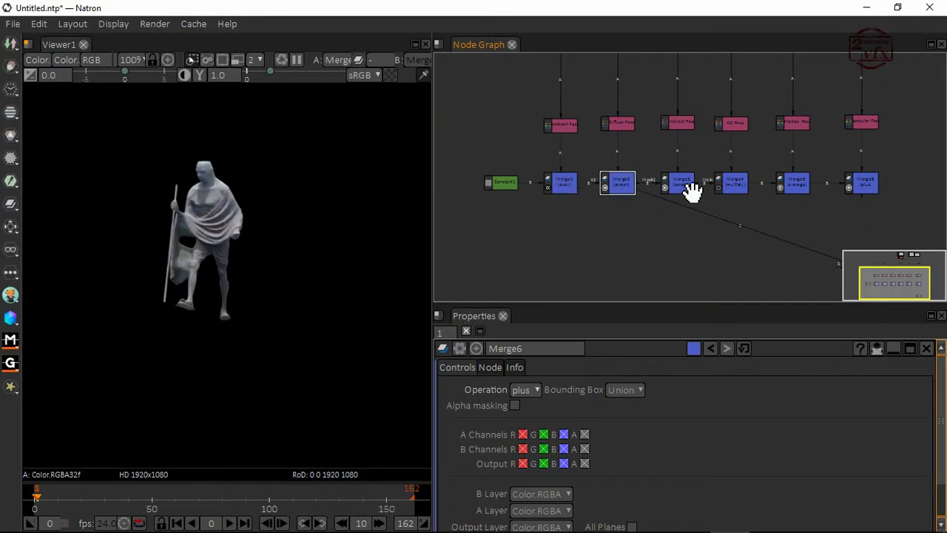
Select Merge6 at the end of the render-pass merge chain.
click(732, 183)
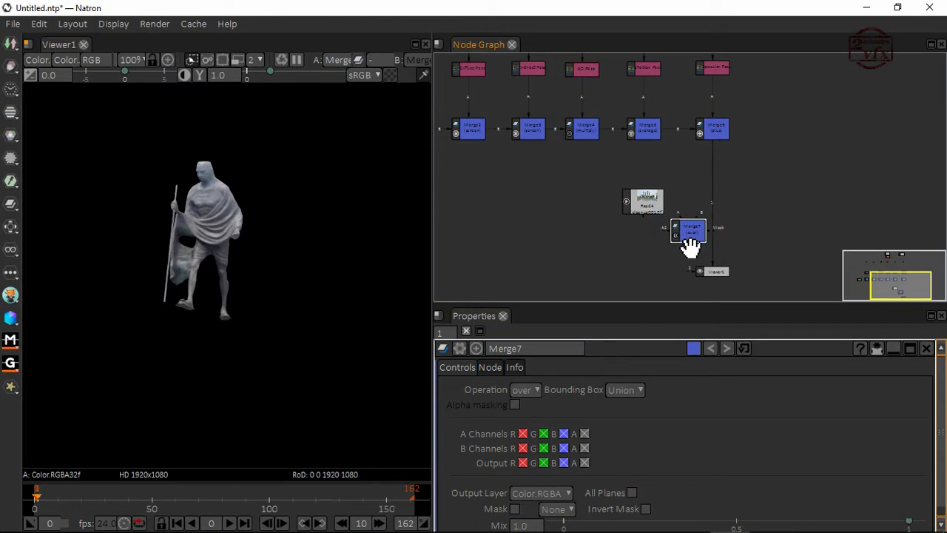
Connect Merge7's B input to the cleanup001 background plate Read4.
drag(690, 230, 715, 202)
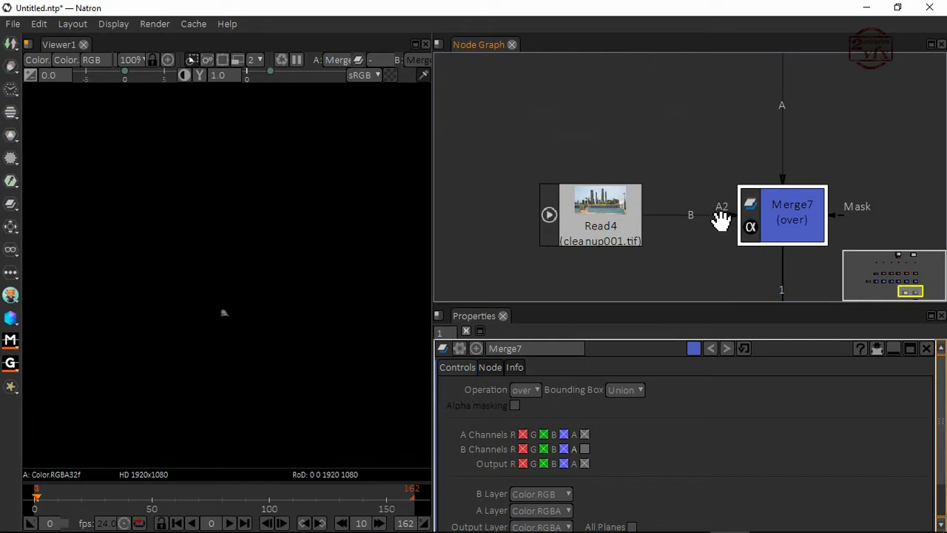
mouse_move(691, 226)
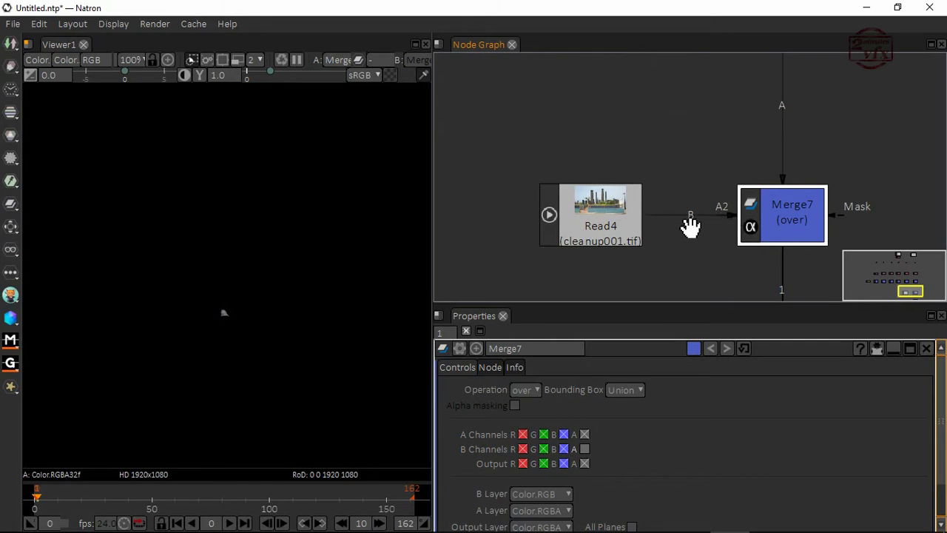
mouse_move(295, 287)
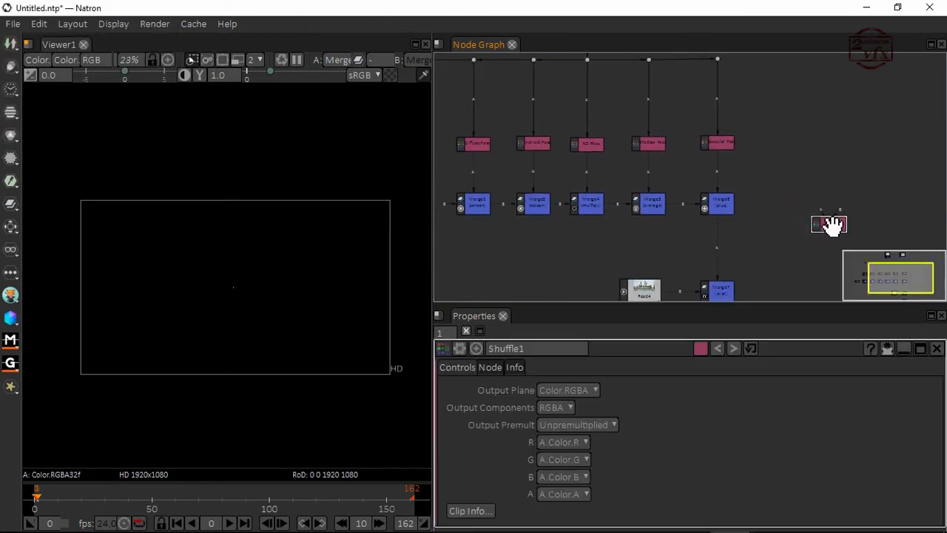
Place Shuffle1 below Merge6 and insert it into the Merge6–Merge7 pipe.
drag(829, 224, 718, 245)
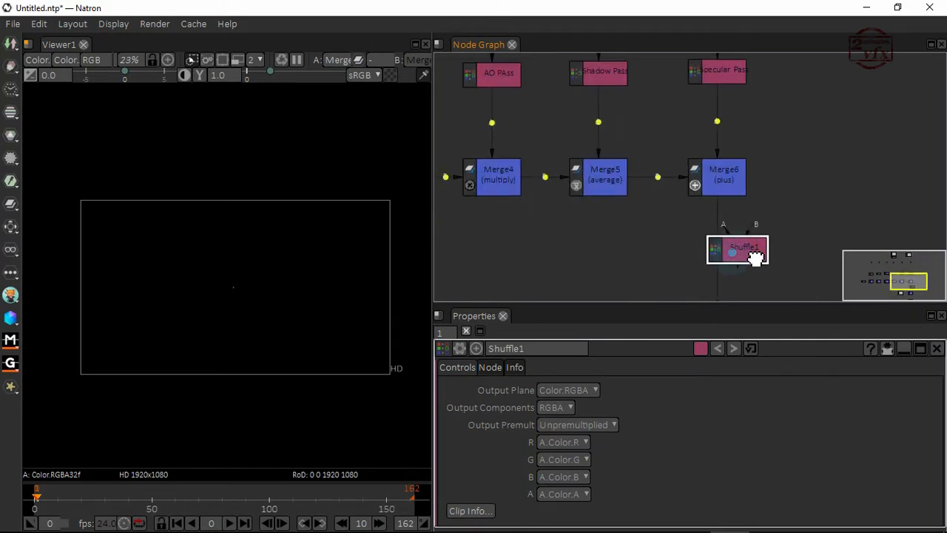
drag(737, 250, 724, 257)
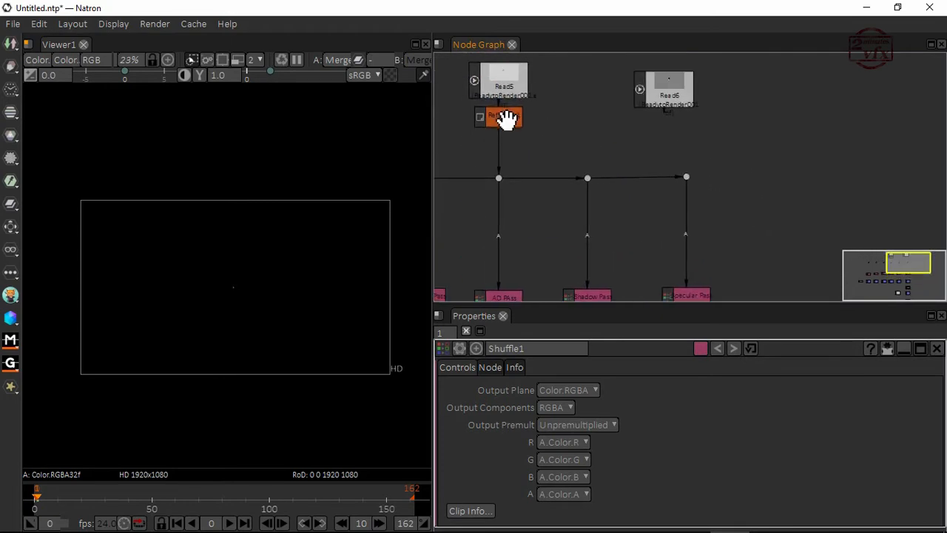
Stack Read5 above Reformat1 and extend a pass-junction branch toward Shuffle1.
drag(503, 117, 503, 151)
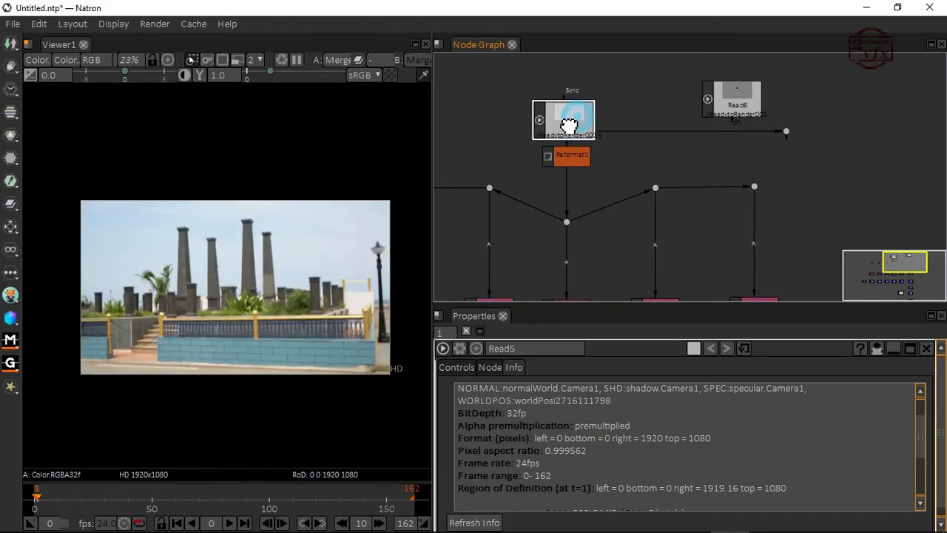
drag(566, 120, 575, 79)
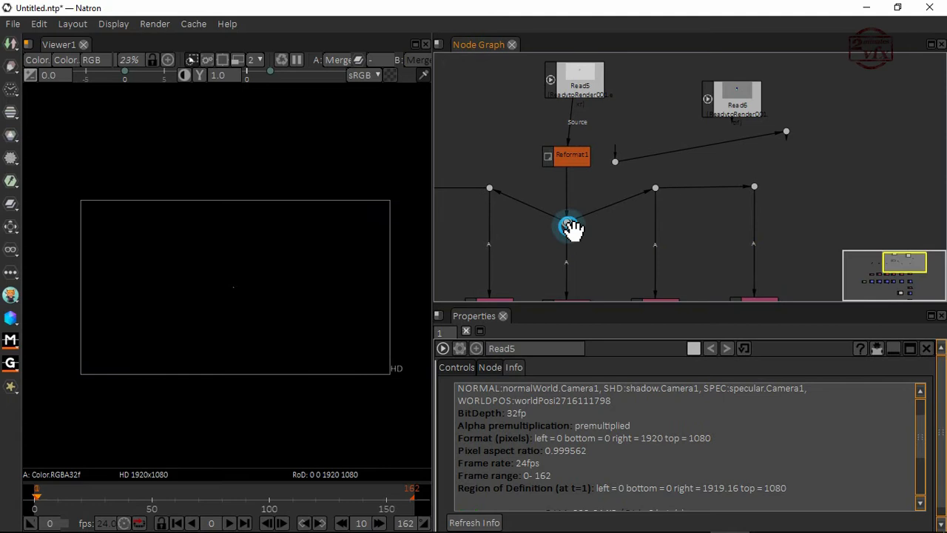
drag(574, 228, 574, 82)
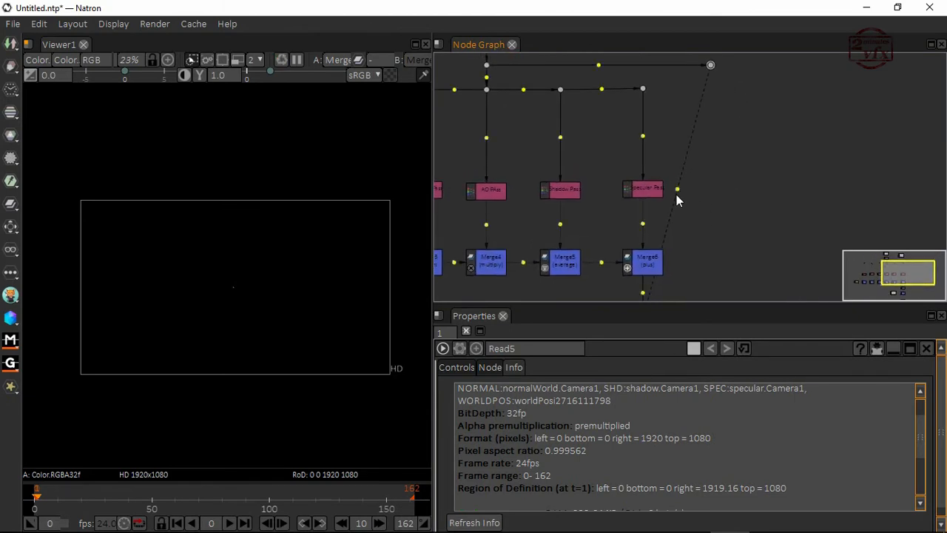
Route the beauty branch dot into Shuffle1's B input and show Shuffle1's settings.
drag(677, 189, 719, 241)
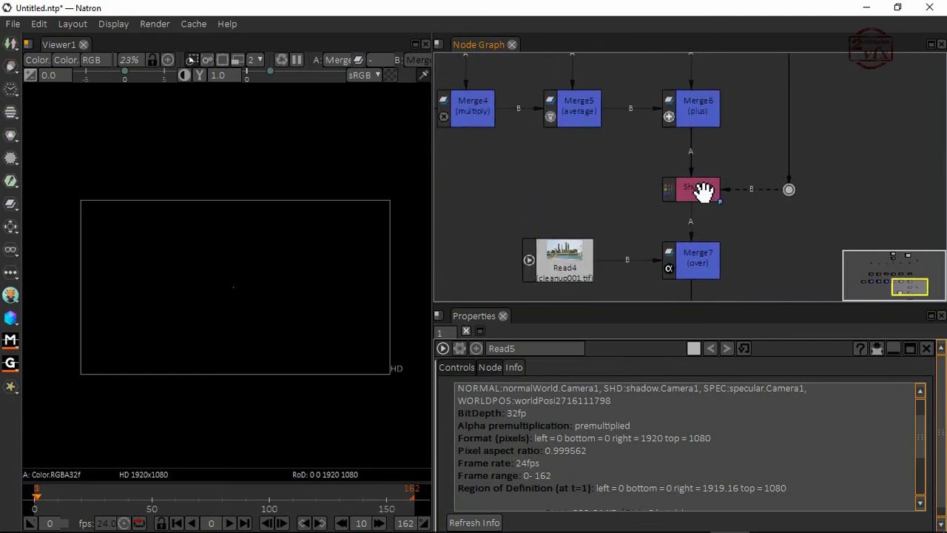
click(696, 189)
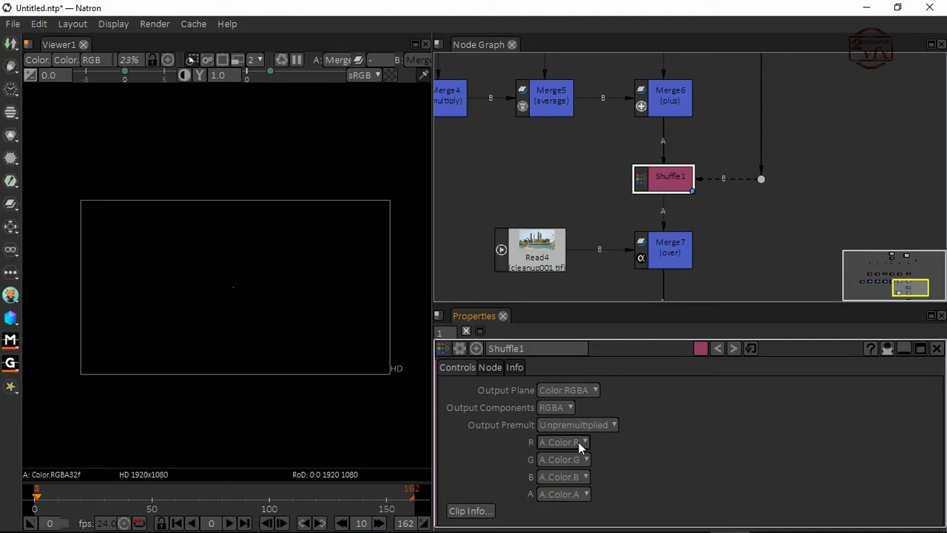
Choose the source channel for Shuffle1's red output from the R dropdown.
click(668, 253)
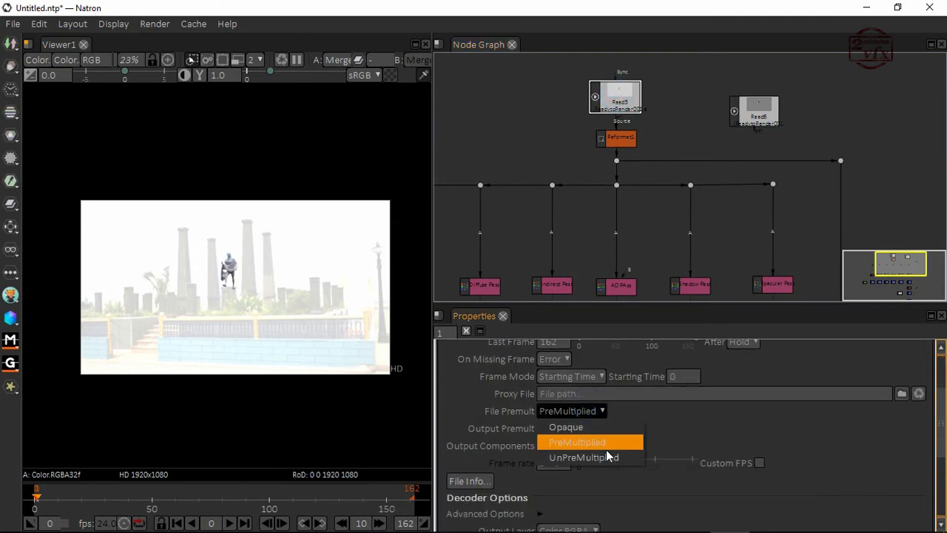
Change Read5's File Premult option and rename Shuffle1 to 'Copy Node'.
click(583, 456)
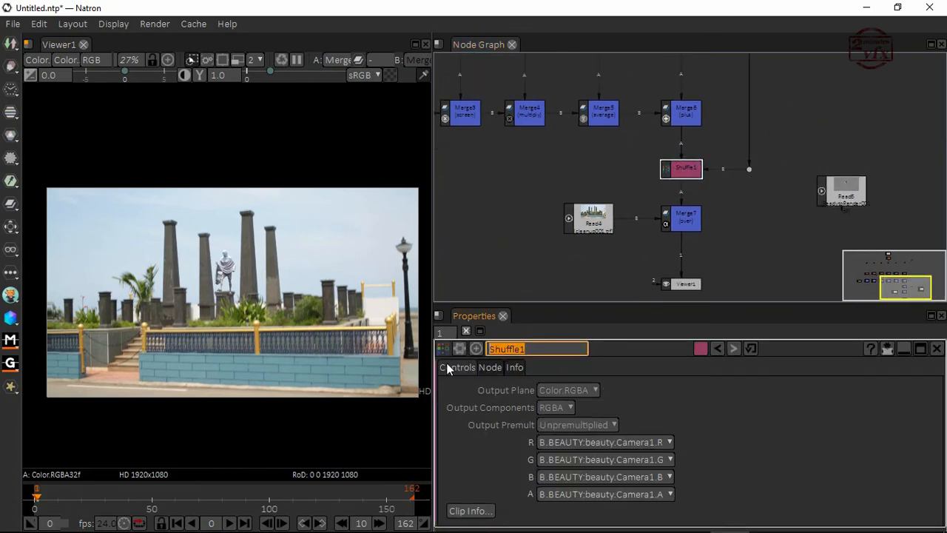
text(Copy)
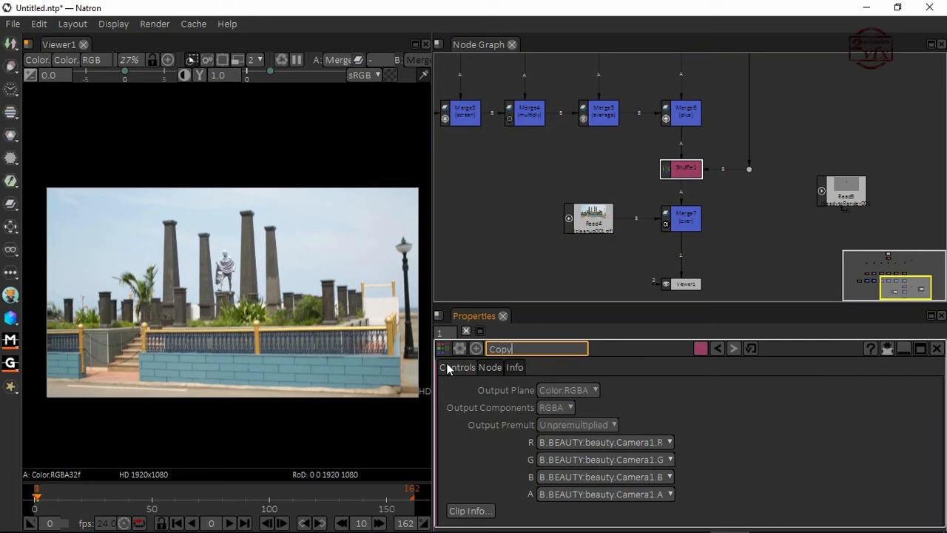
text(Node)
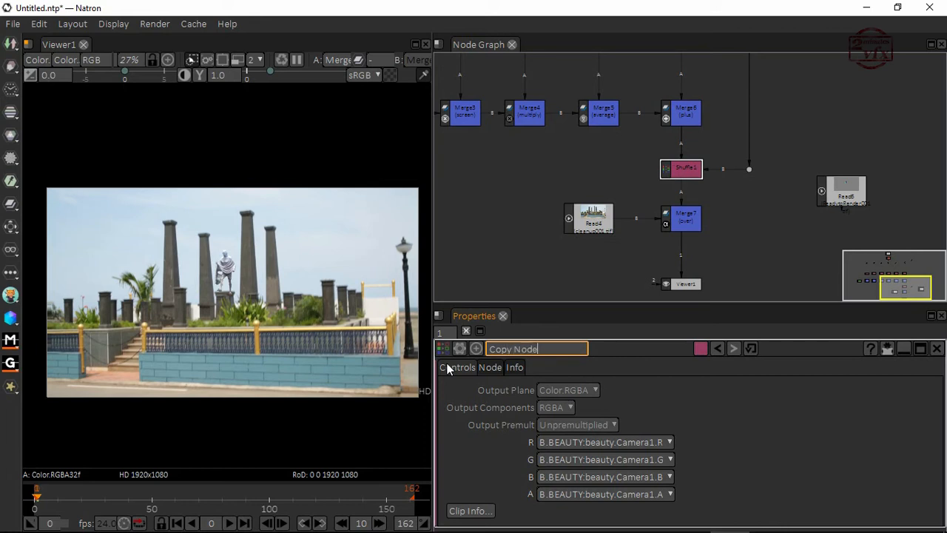